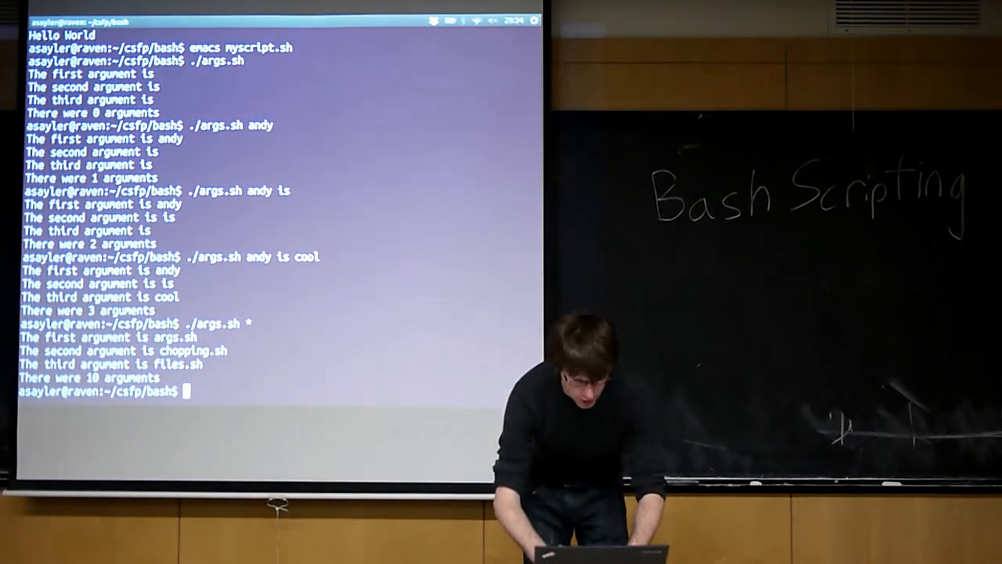
List the bash scripts folder with ls and begin typing the emacs command.
{"action": "type", "text": "ls"}
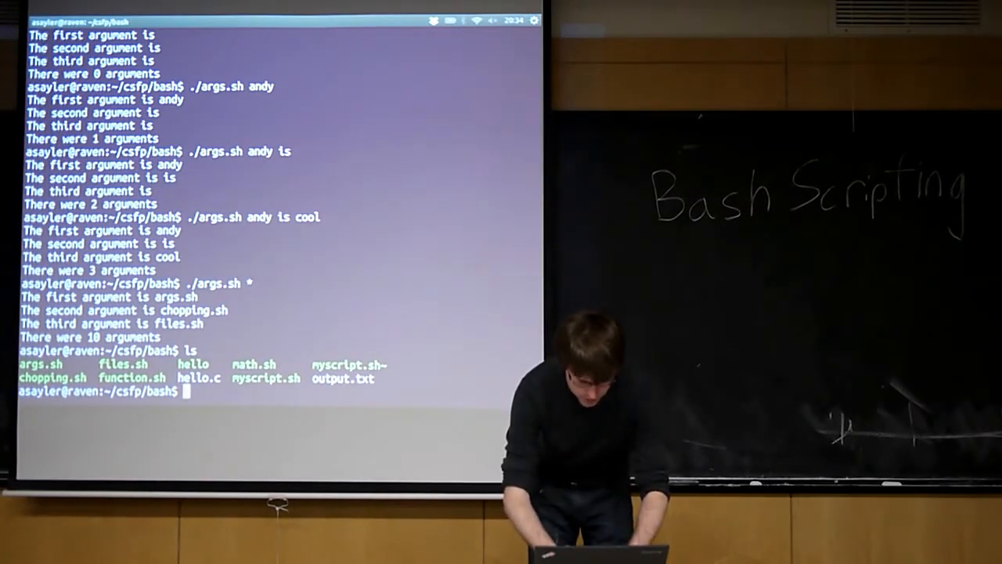
{"action": "type", "text": "emacs"}
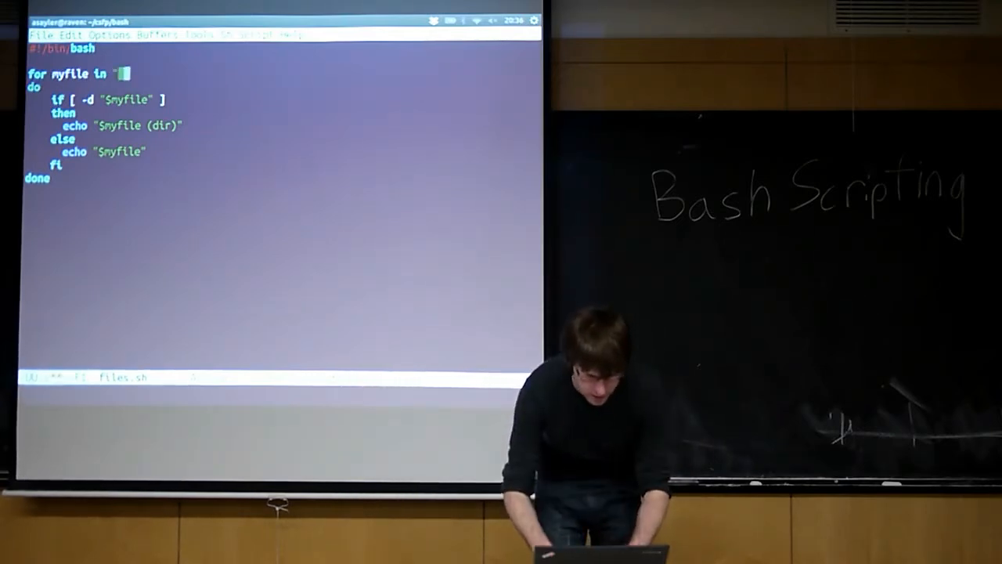
Retype the for-loop list in files.sh as 'one two three'.
{"action": "type", "text": "one t"}
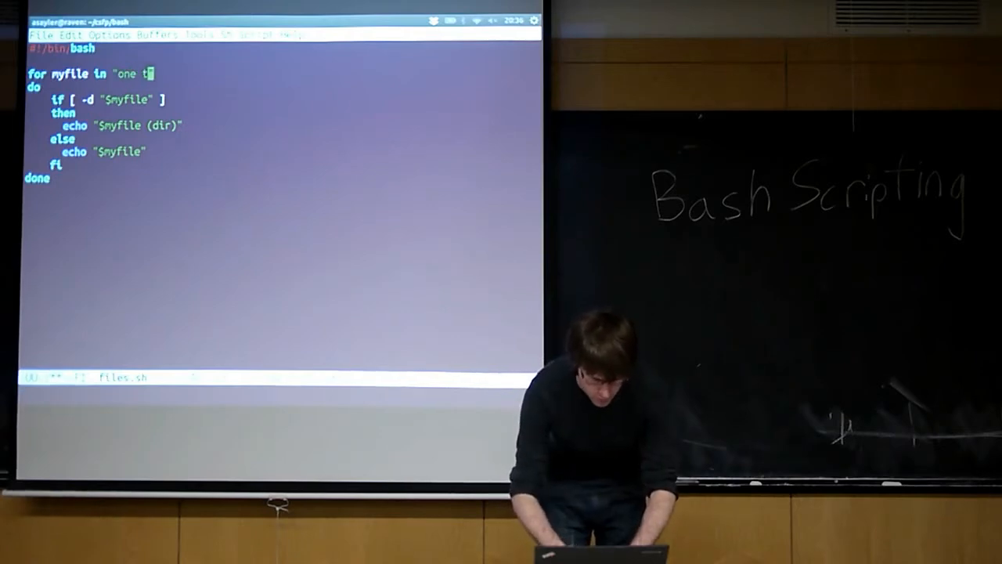
{"action": "type", "text": "two thre"}
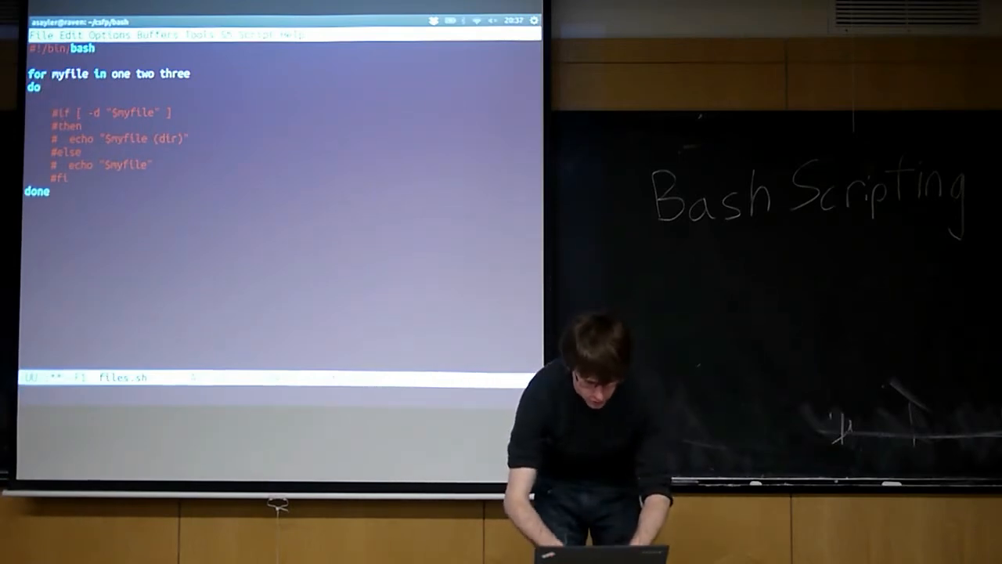
Add 'echo myfile', run ./files.sh, then correct it to echo $myfile.
{"action": "type", "text": "echo myfile"}
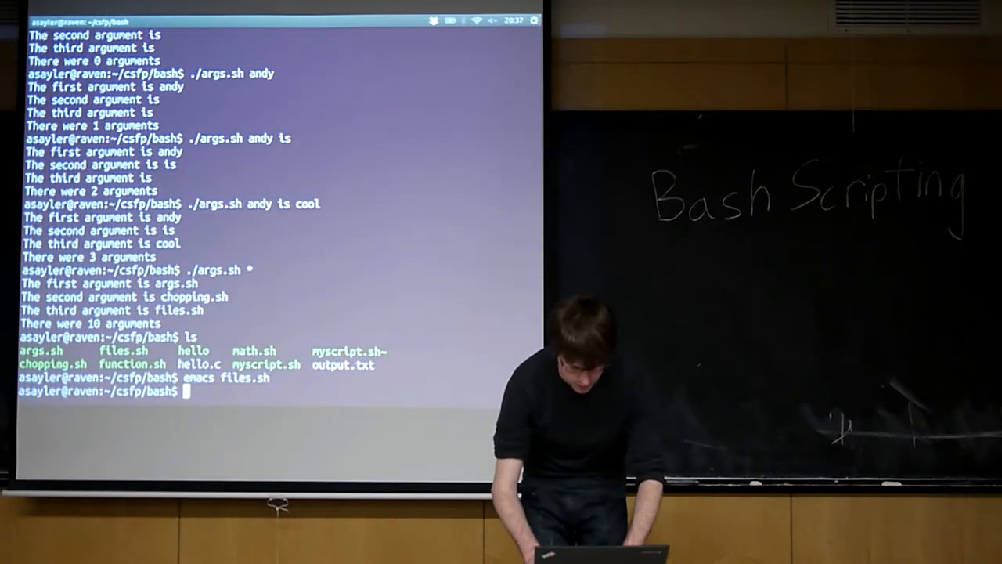
{"action": "type", "text": "./files.sh"}
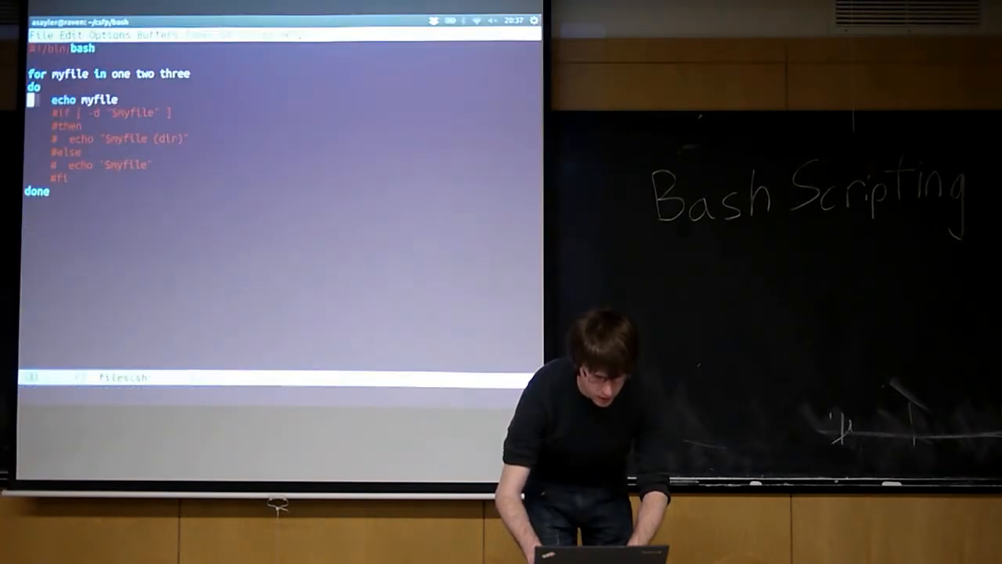
{"action": "type", "text": "$"}
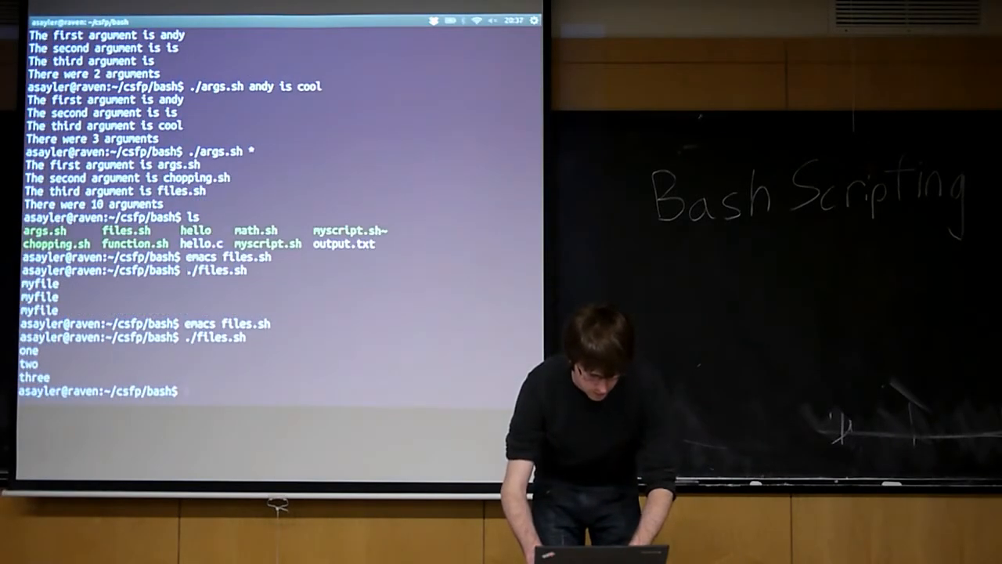
Reopen files.sh in Emacs with 'emacs files.sh'.
{"action": "type", "text": "emacs files.sh"}
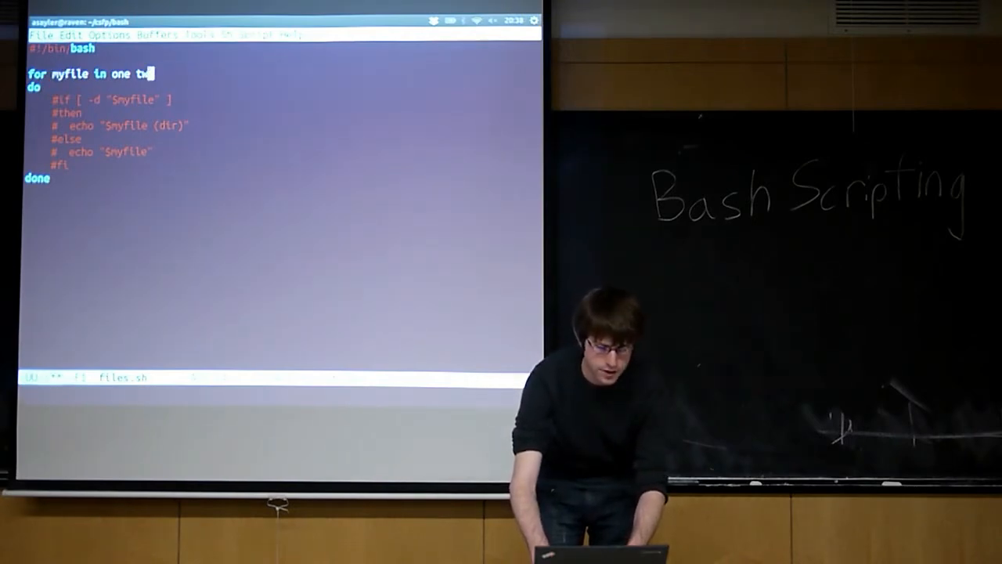
Replace the loop list with ./* and add an 'echo $myfile' body line.
{"action": "key", "text": "BackSpace"}
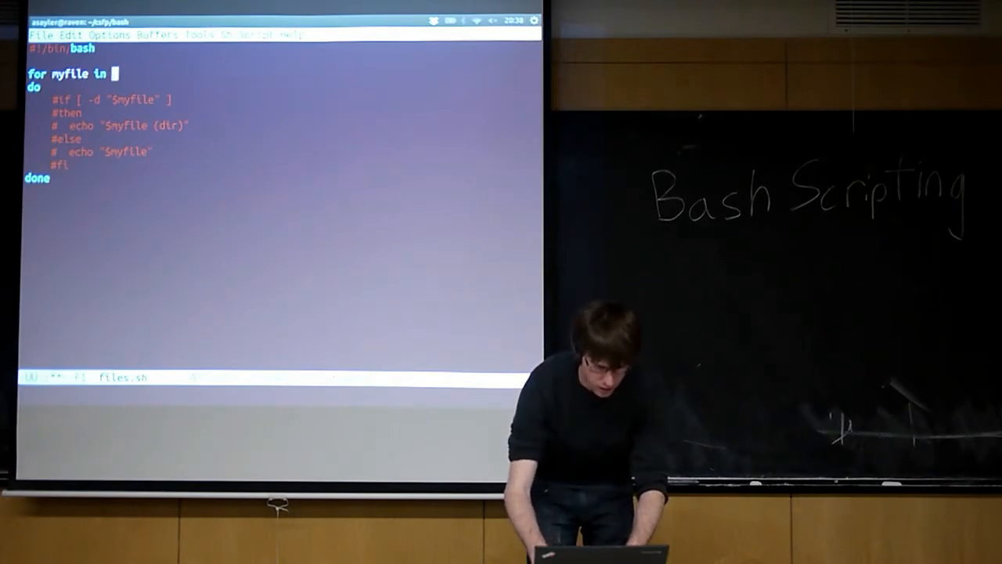
{"action": "type", "text": "8"}
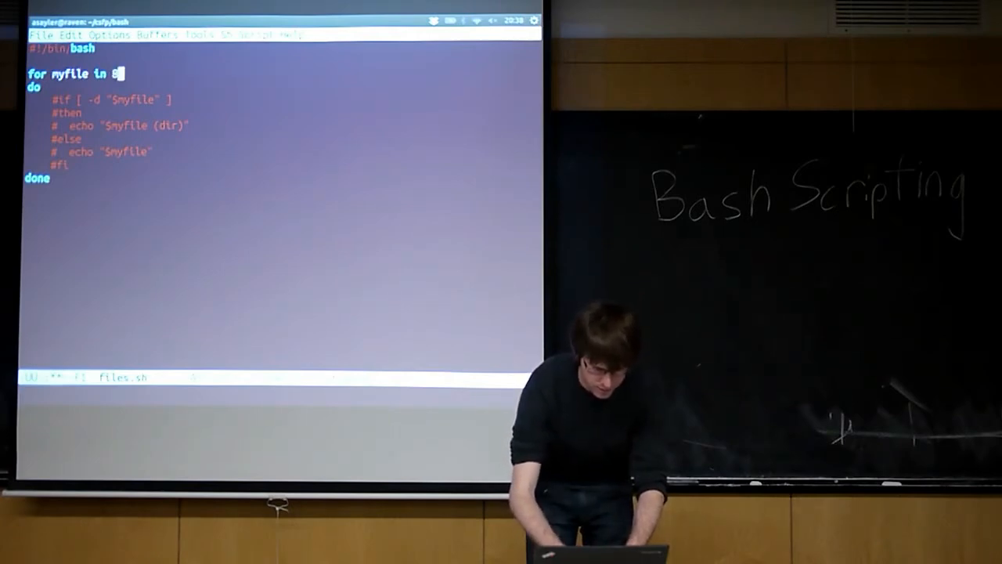
{"action": "type", "text": "*/"}
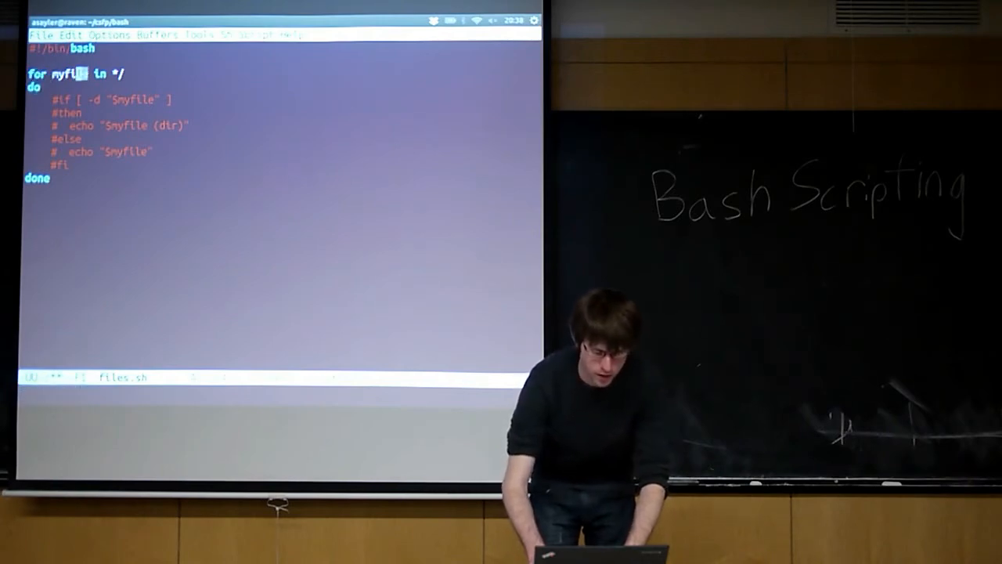
{"action": "type", "text": "./"}
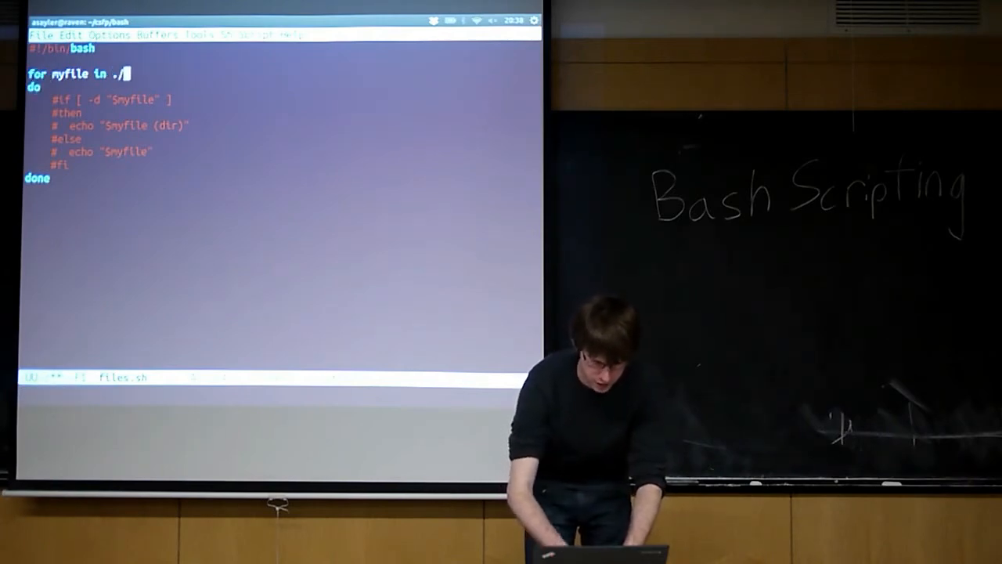
{"action": "type", "text": "*"}
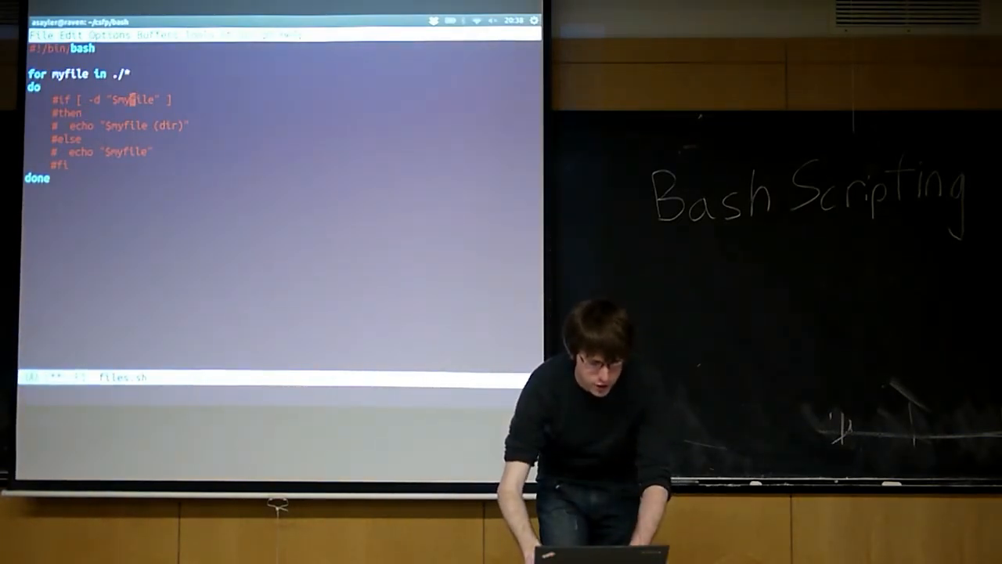
{"action": "type", "text": "echo"}
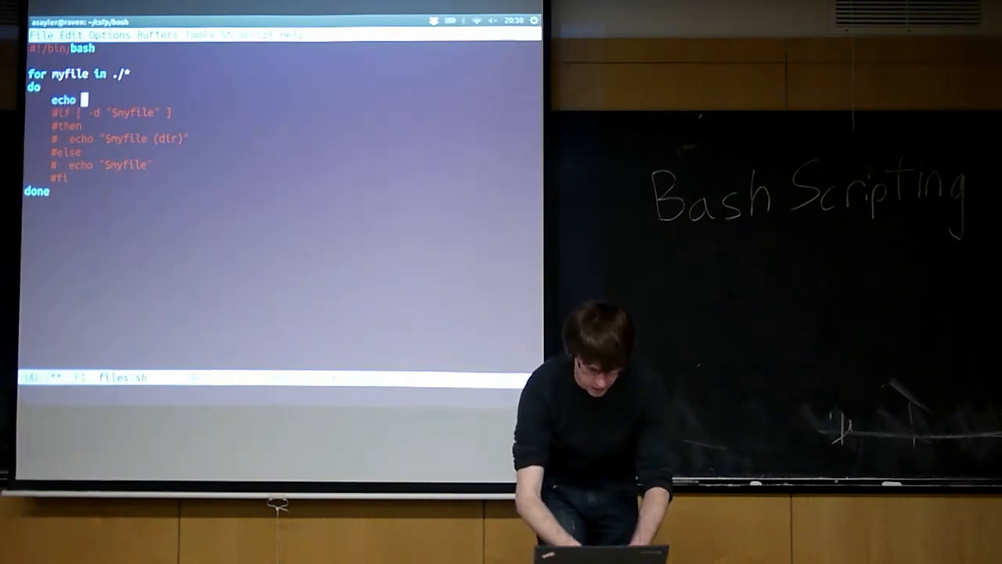
{"action": "type", "text": "$myfile"}
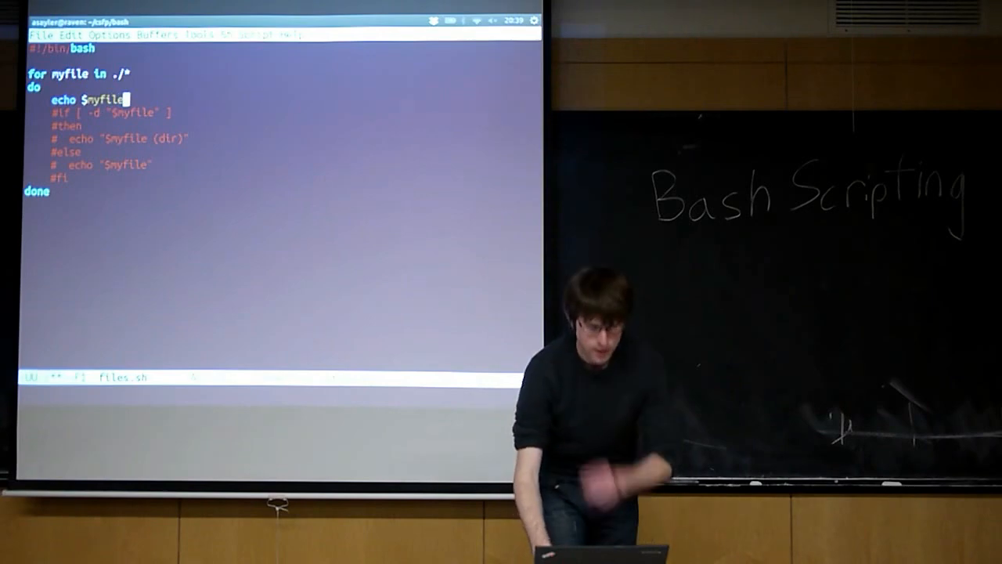